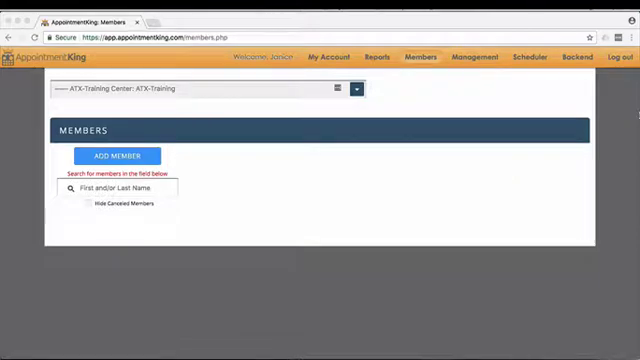
# Open the Members dropdown in the top navigation bar
pyautogui.click(420, 57)
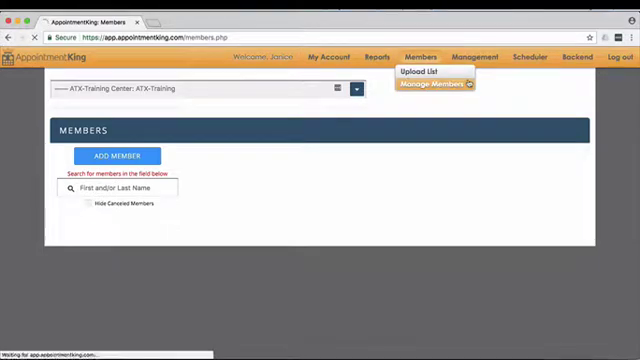
# Choose Manage Members to reach the blank member information form
pyautogui.click(116, 156)
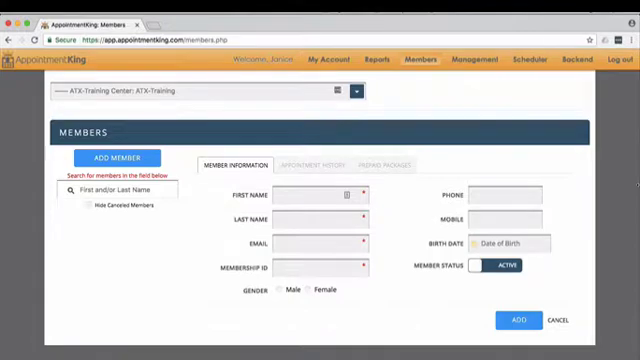
pyautogui.write('Jo')
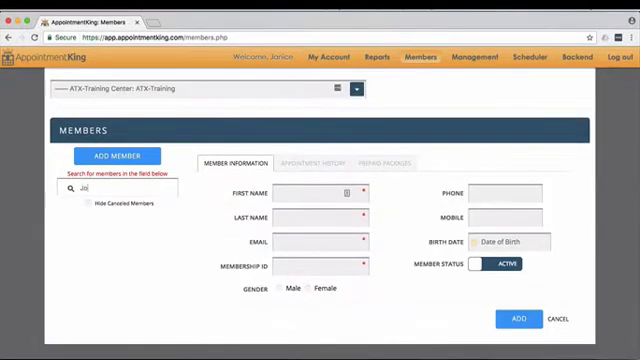
pyautogui.write('Joe Brown')
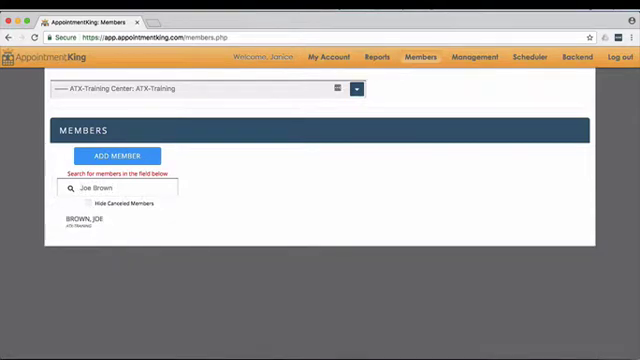
pyautogui.click(85, 224)
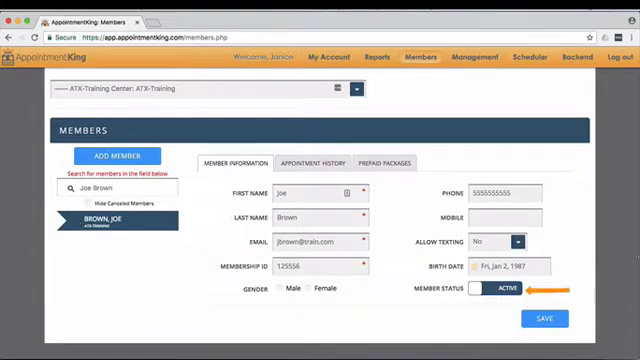
pyautogui.click(503, 293)
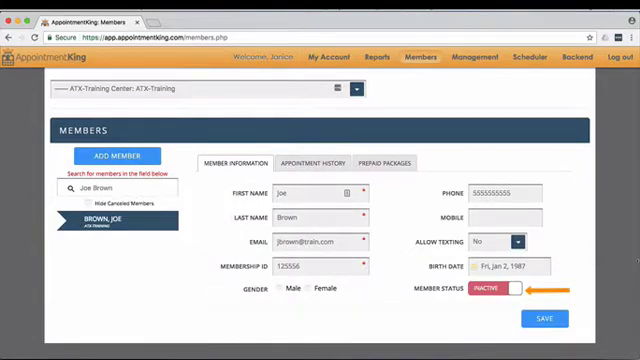